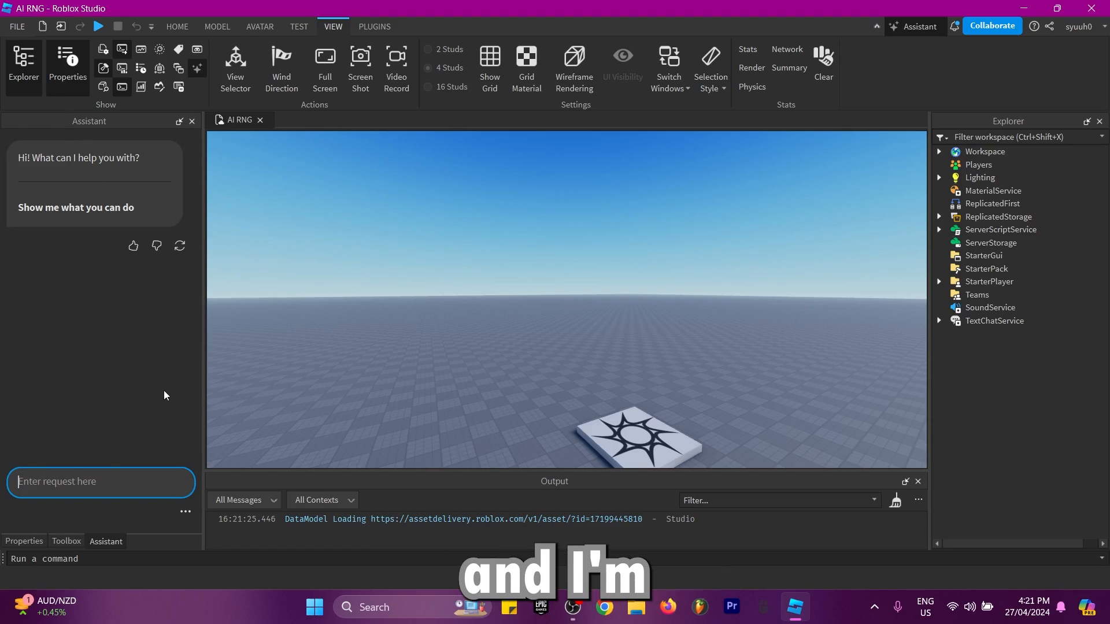
Step: Ask the Assistant for an RNG chance-table script, getting RandomChoiceOnClick added under StarterGui
type("Can you make me an rng game,")
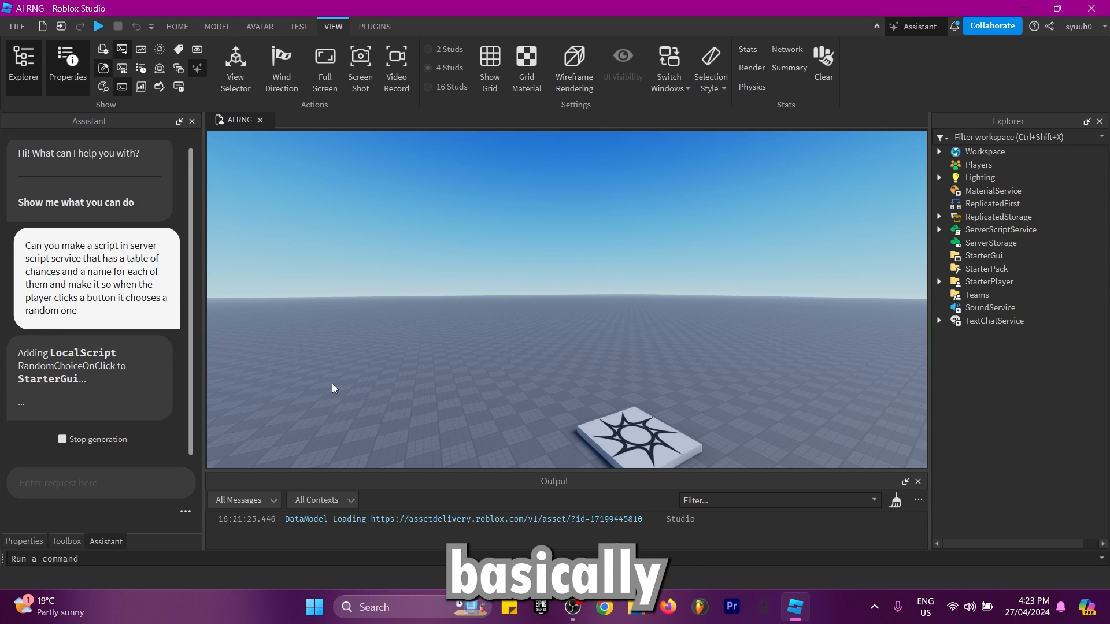
scroll("down", 3)
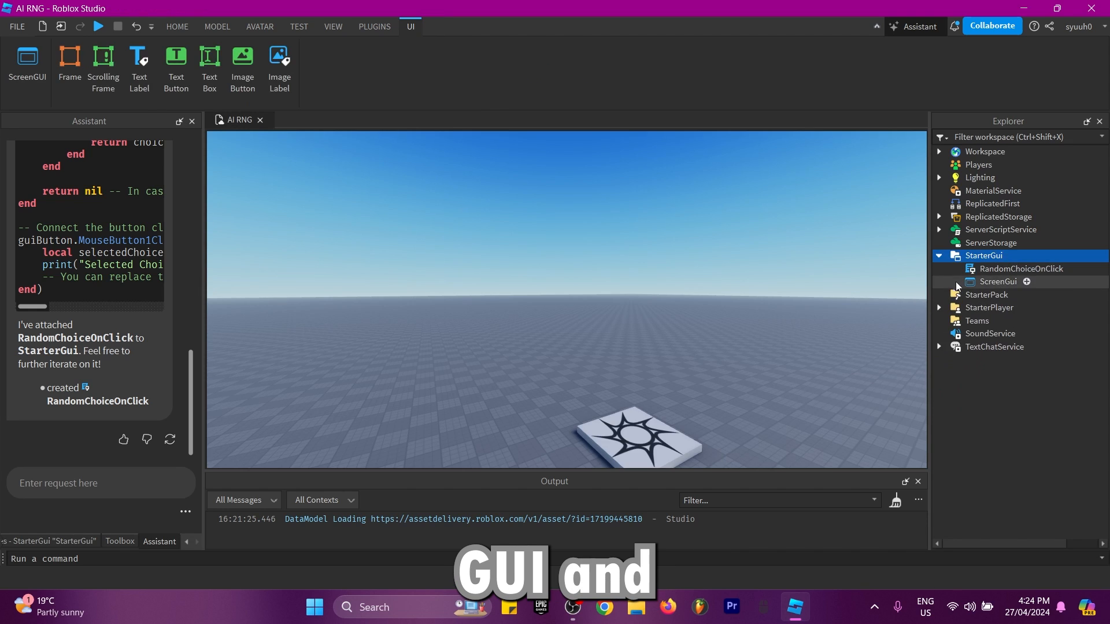
Step: Add a TextButton labelled Roll to the ScreenGui holding the RandomChoiceOnClick script
type("butt")
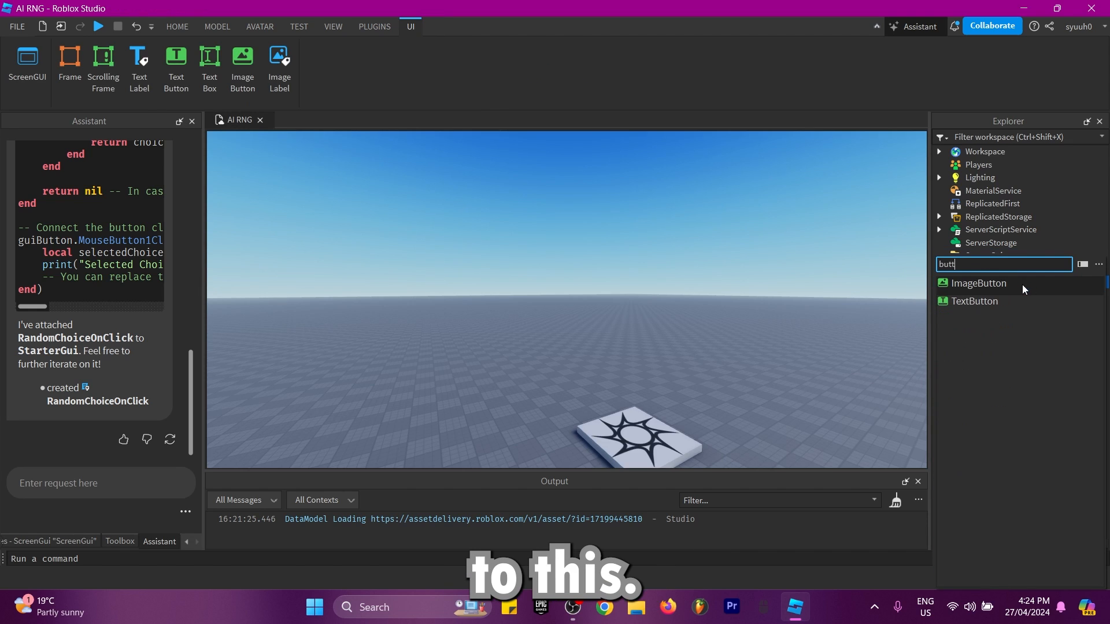
left_click(975, 301)
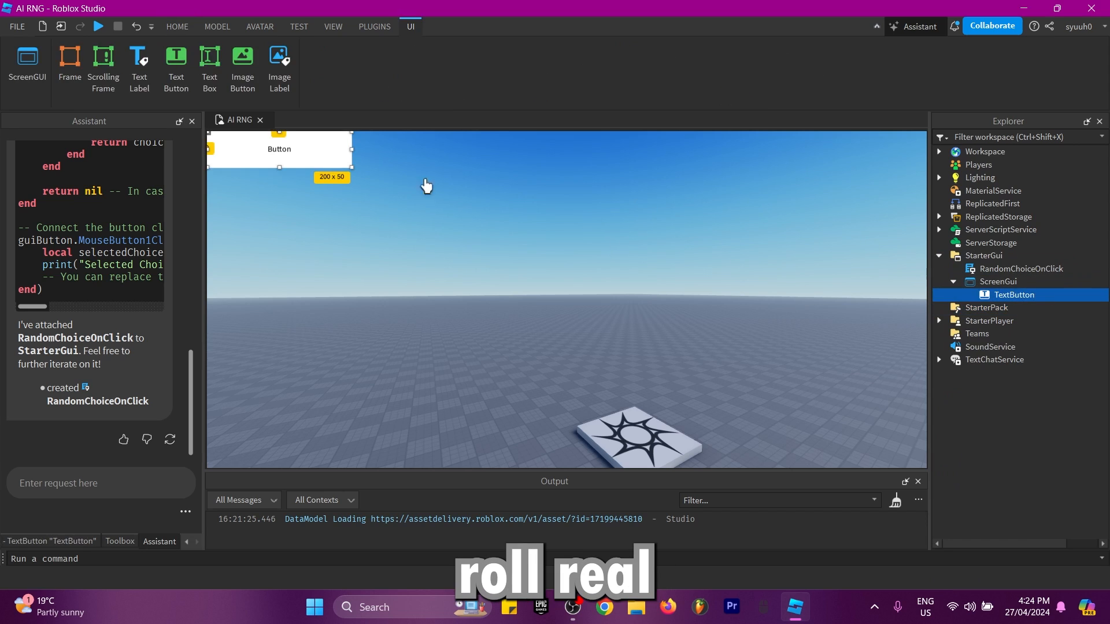
left_click(176, 26)
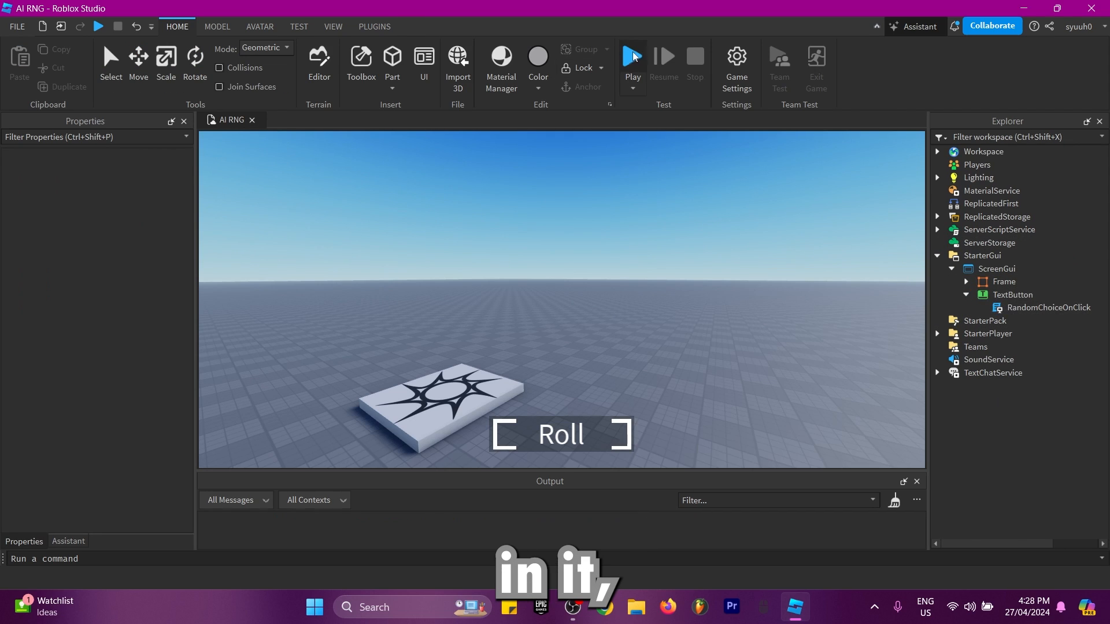
Step: Playtest and roll once so a random choice such as Ice prints to Output
left_click(631, 56)
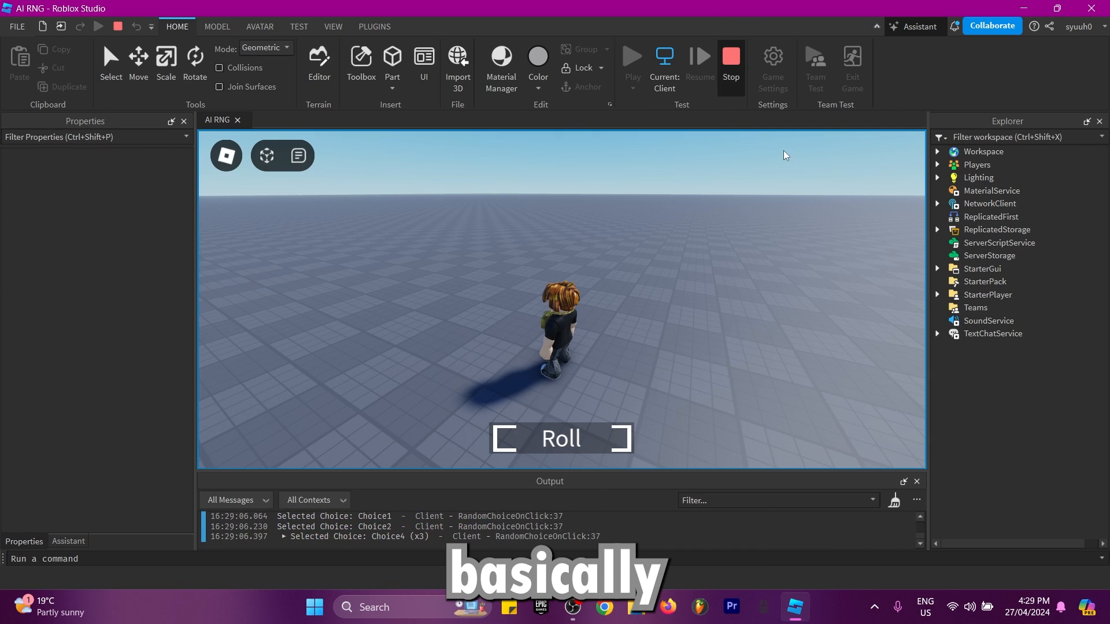
left_click(729, 55)
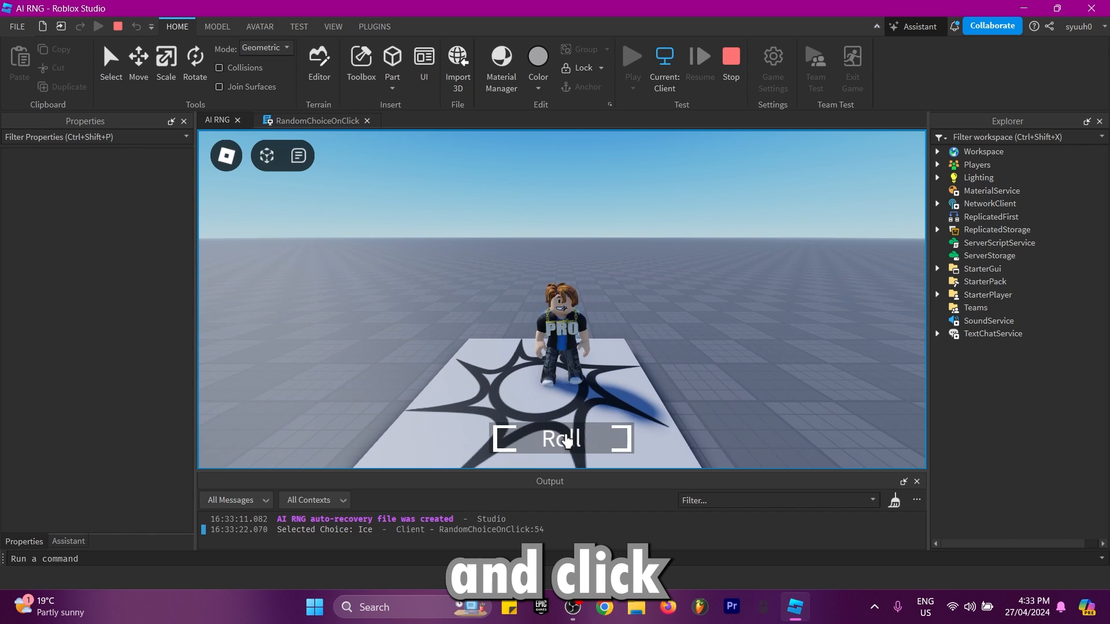
Step: Roll several times, getting Ice, Fire flames and green Grass aura effects on the character
left_click(559, 438)
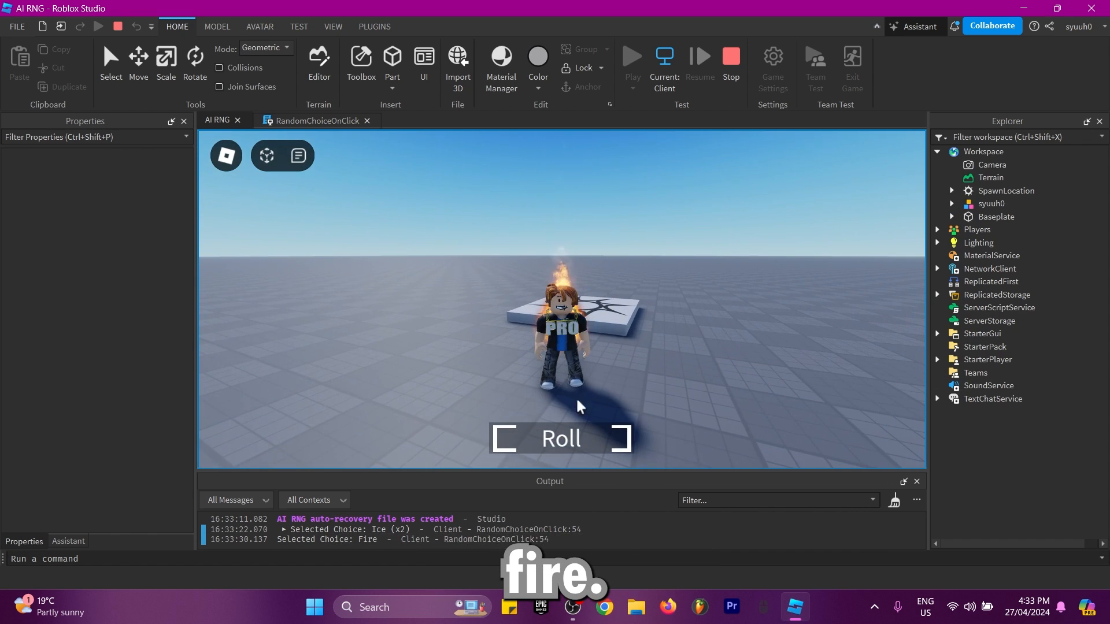
left_click(559, 438)
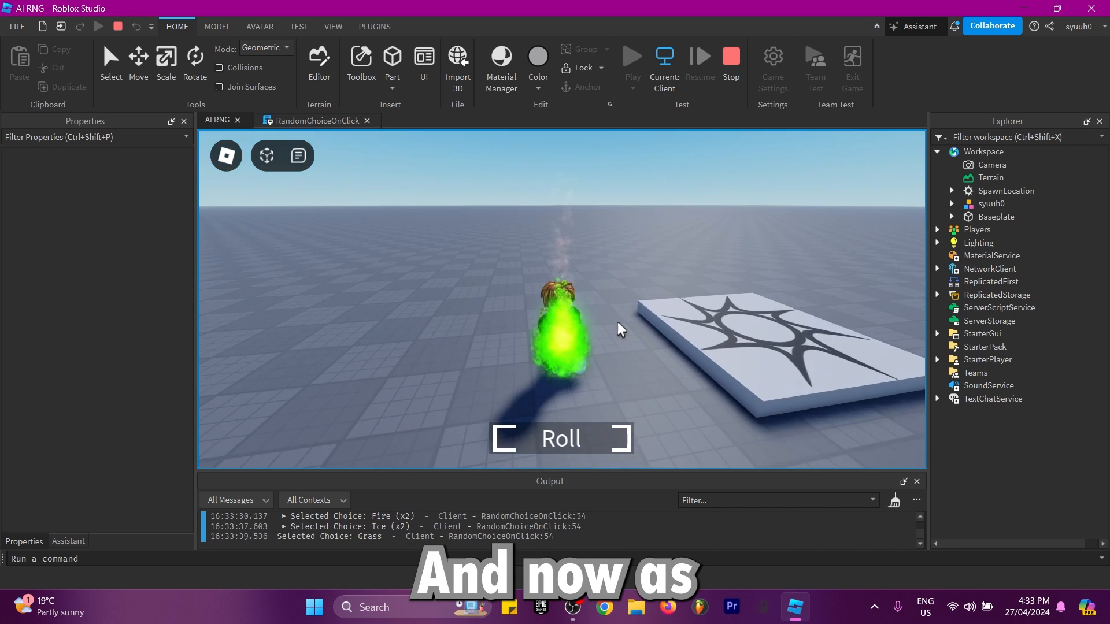
left_click(314, 121)
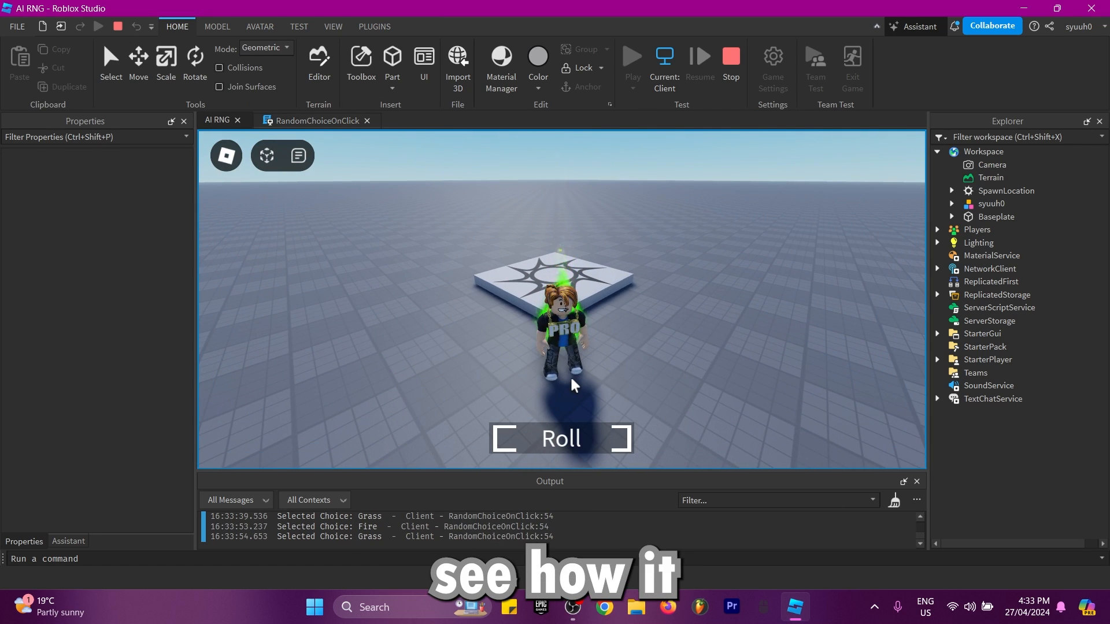
left_click(559, 439)
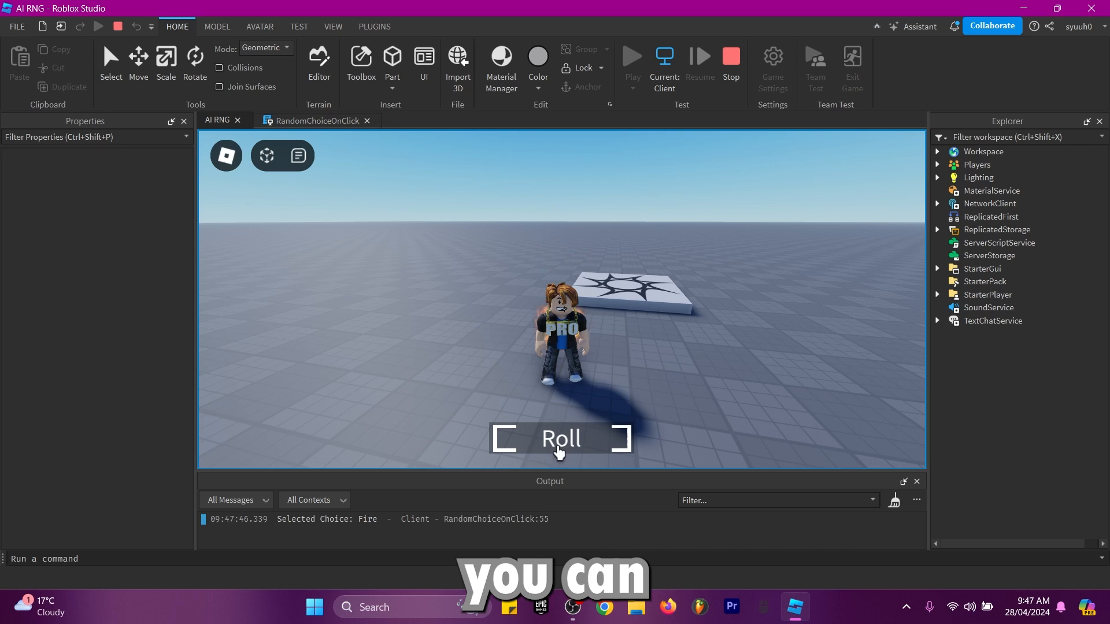
Step: Roll repeatedly through Water and others until the sparkling Confide aura appears
left_click(559, 439)
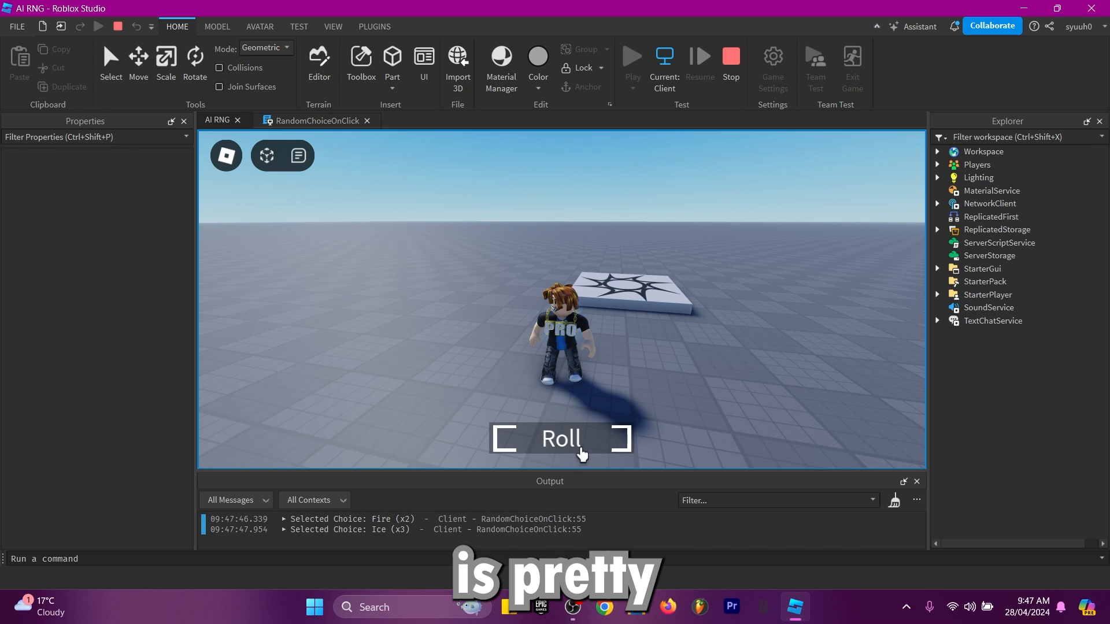
left_click(559, 440)
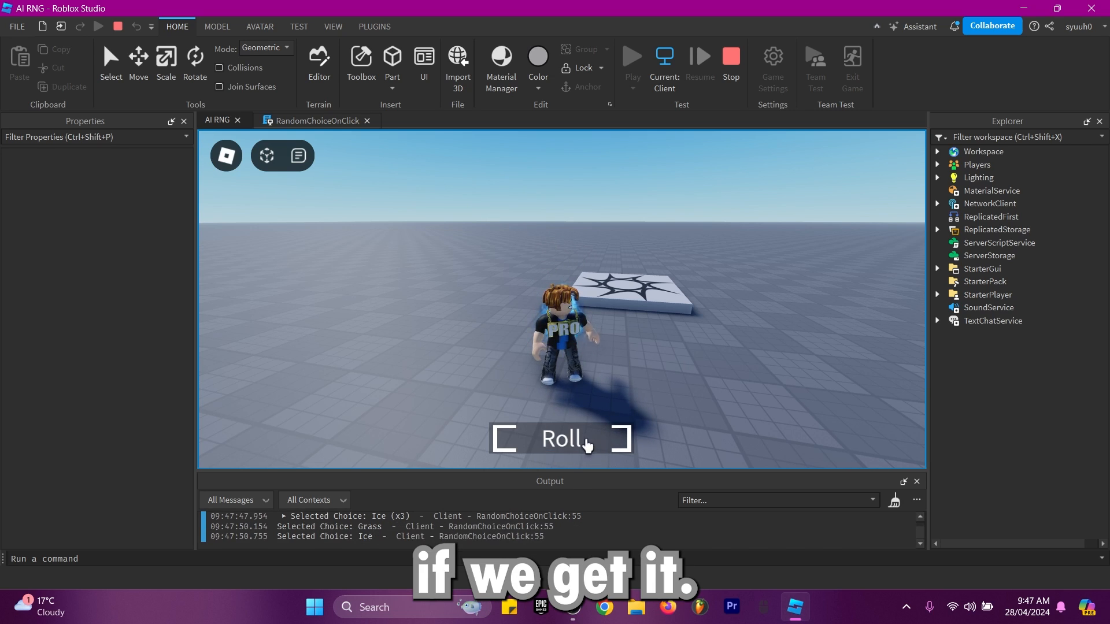
left_click(560, 440)
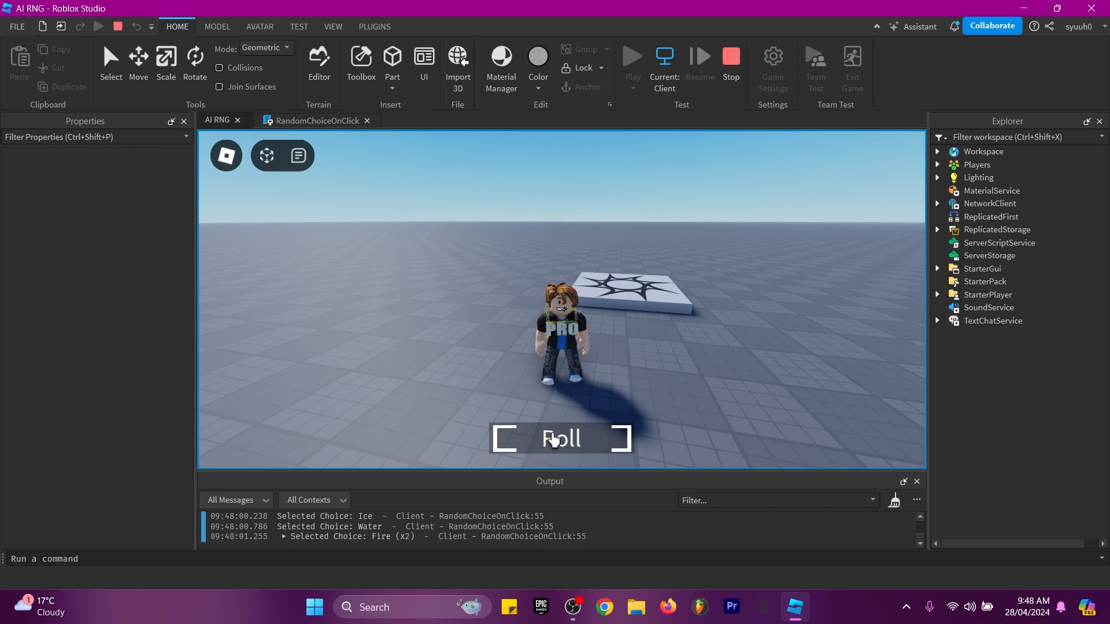
left_click(560, 440)
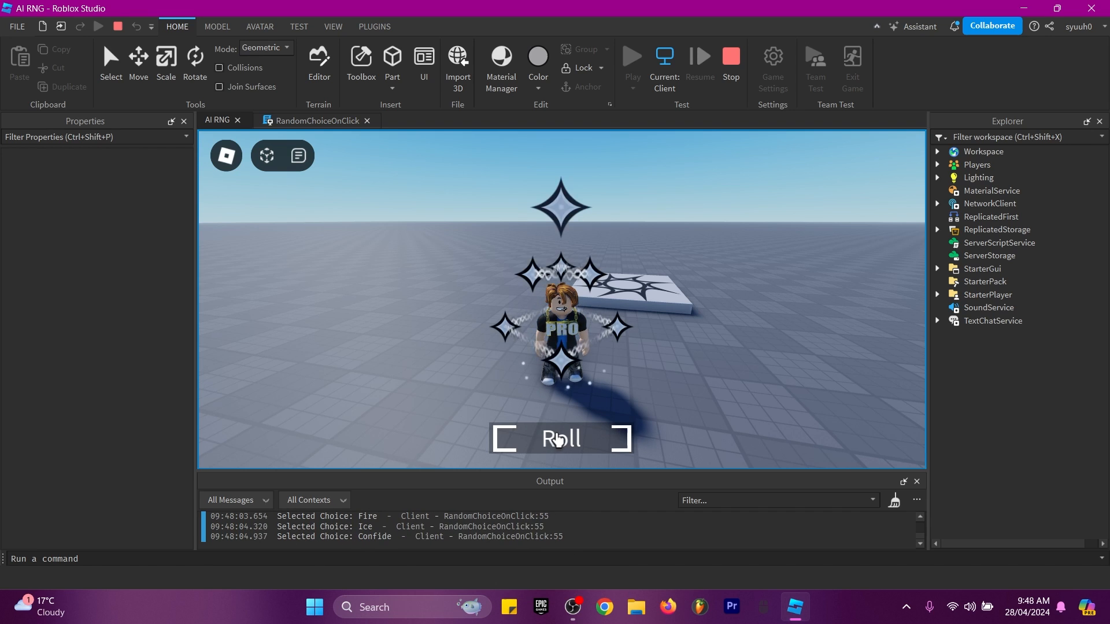
left_click(561, 440)
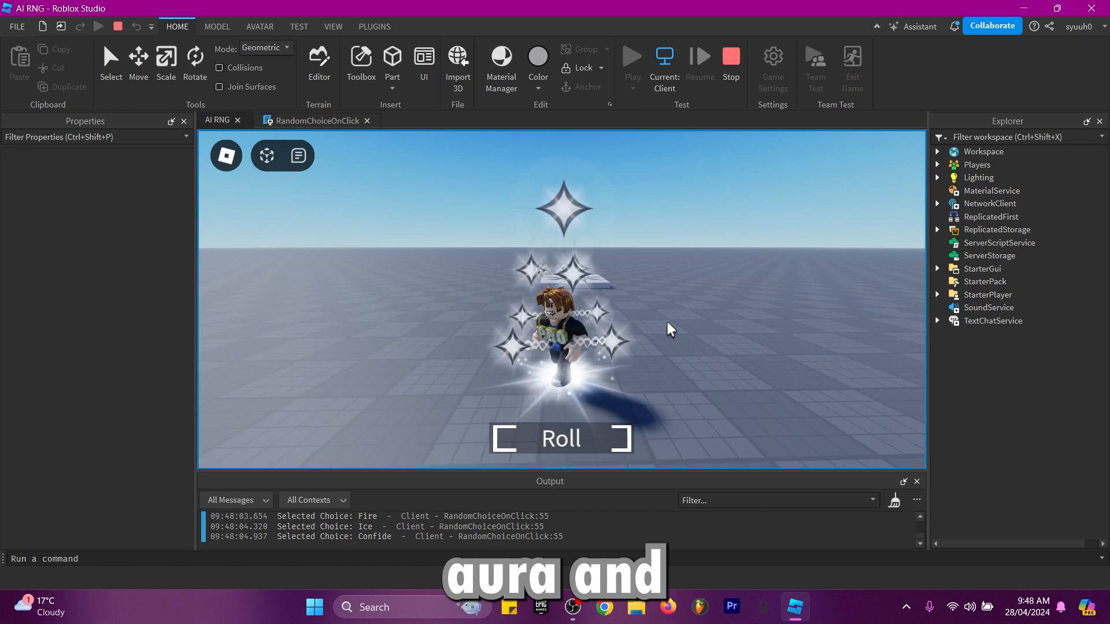